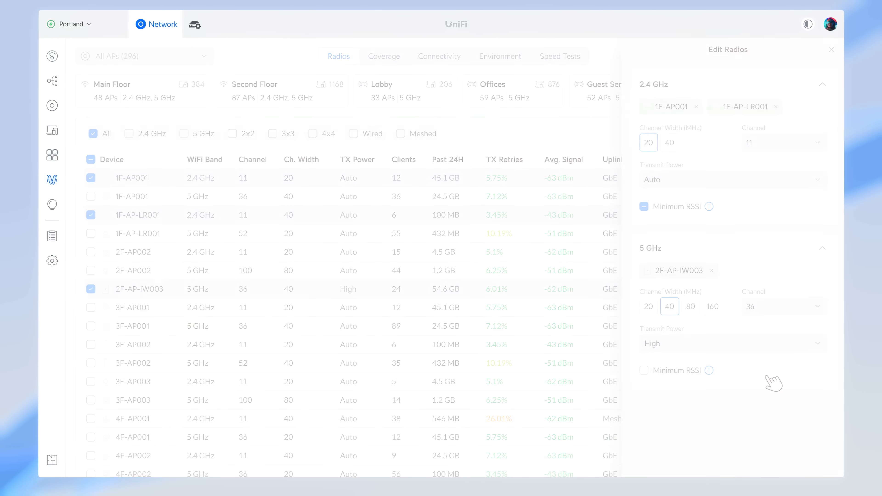
- Switch to the Connectivity view showing the 98.1% connection path and problematic clients list
{"action": "left_click", "coordinate": [439, 55]}
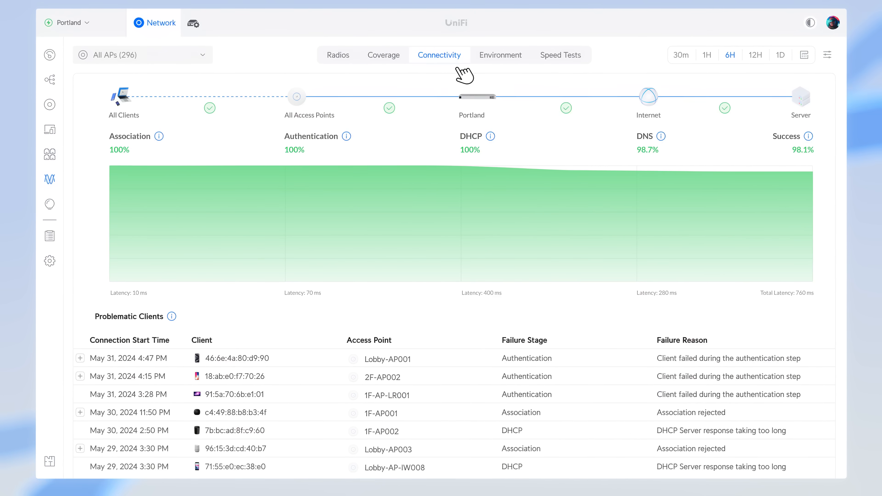